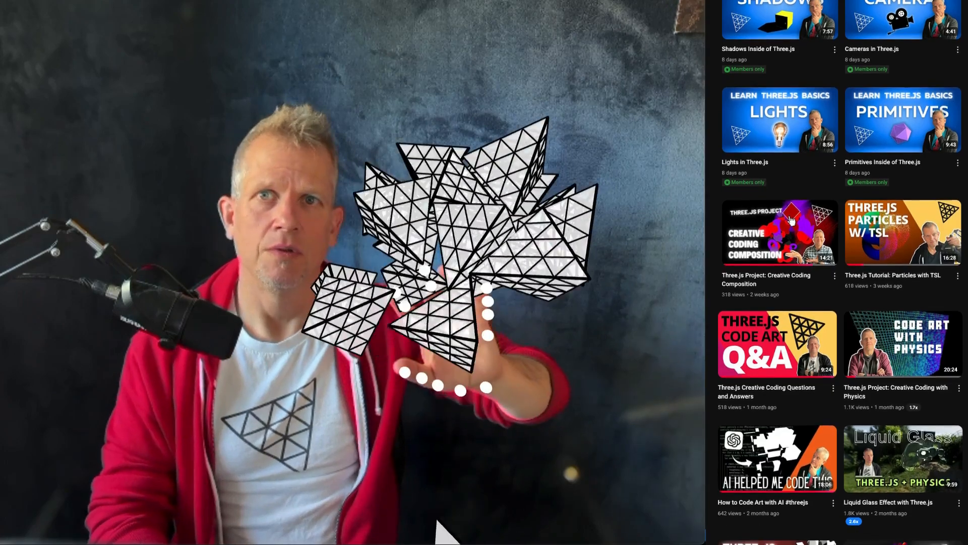
{"action": "scroll", "scroll_direction": "down", "scroll_amount": 3}
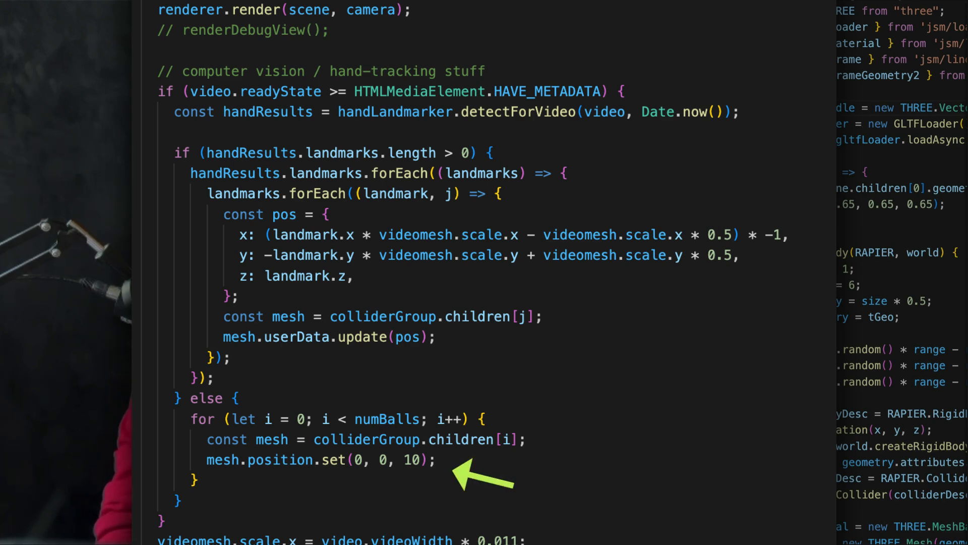
{"action": "scroll", "scroll_direction": "down", "scroll_amount": 3}
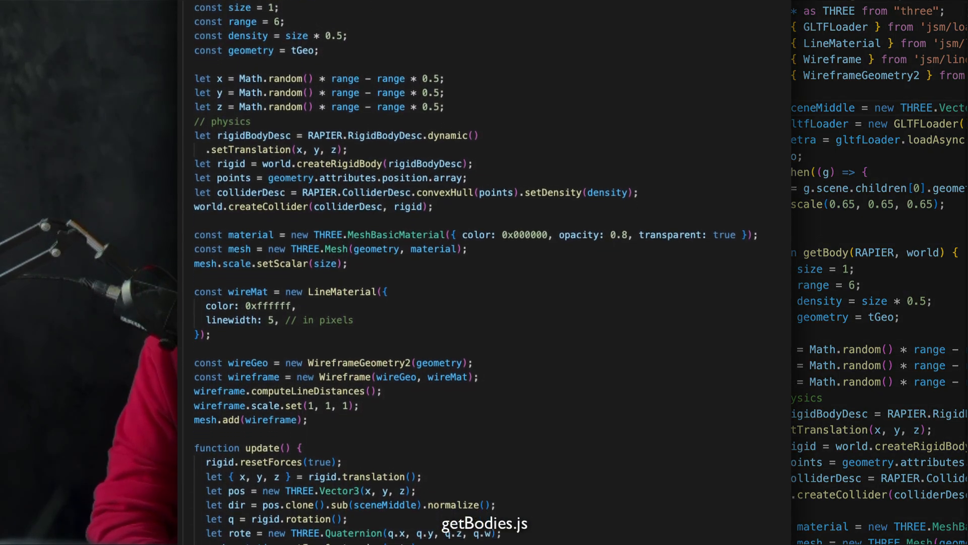
{"action": "scroll", "scroll_direction": "down", "scroll_amount": 3}
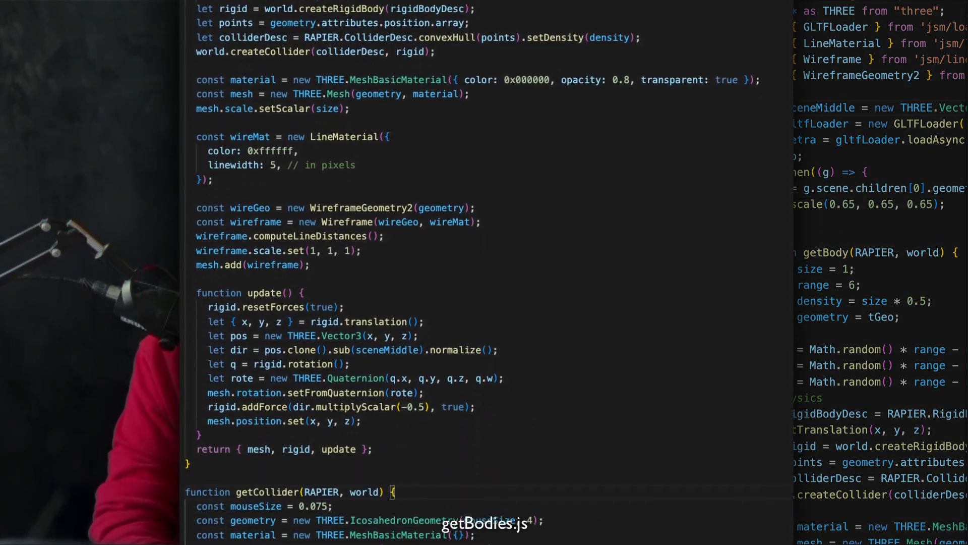
{"action": "scroll", "scroll_direction": "down", "scroll_amount": 3}
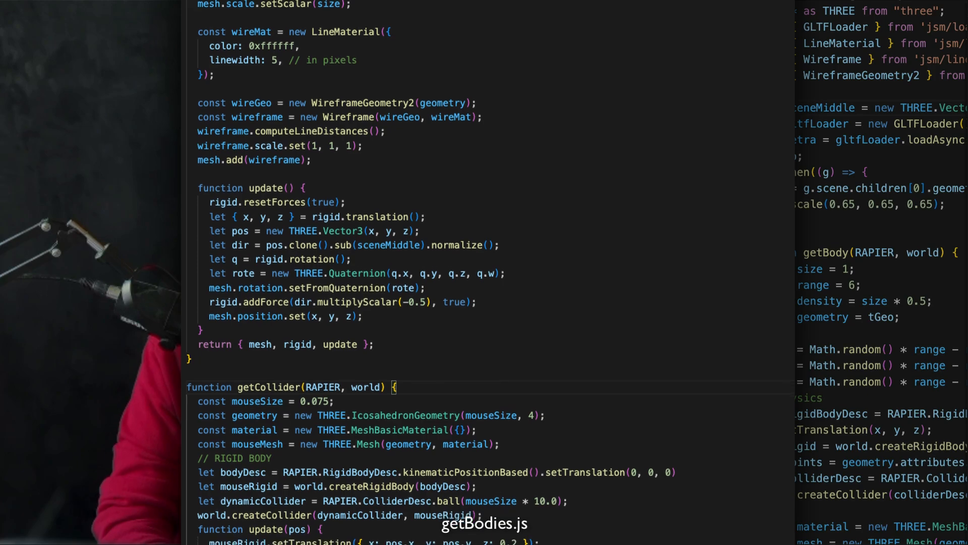